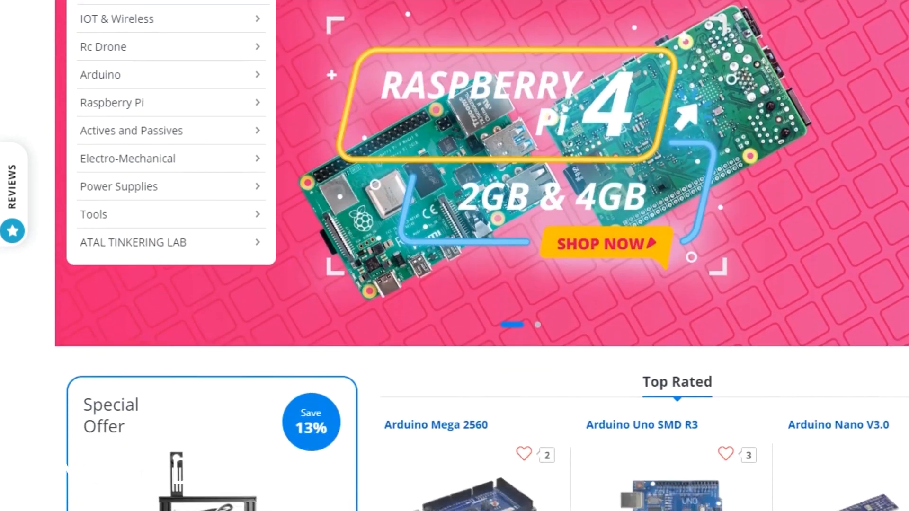
Step: Review the library includes and the counter and variable declarations of Lora_Sender
{"action": "scroll", "scroll_direction": "down", "scroll_amount": 3}
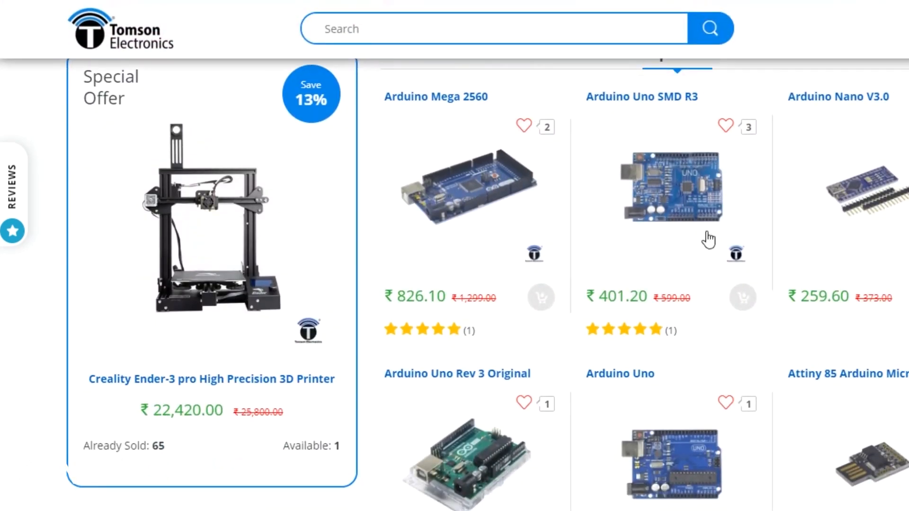
{"action": "scroll", "scroll_direction": "down", "scroll_amount": 3}
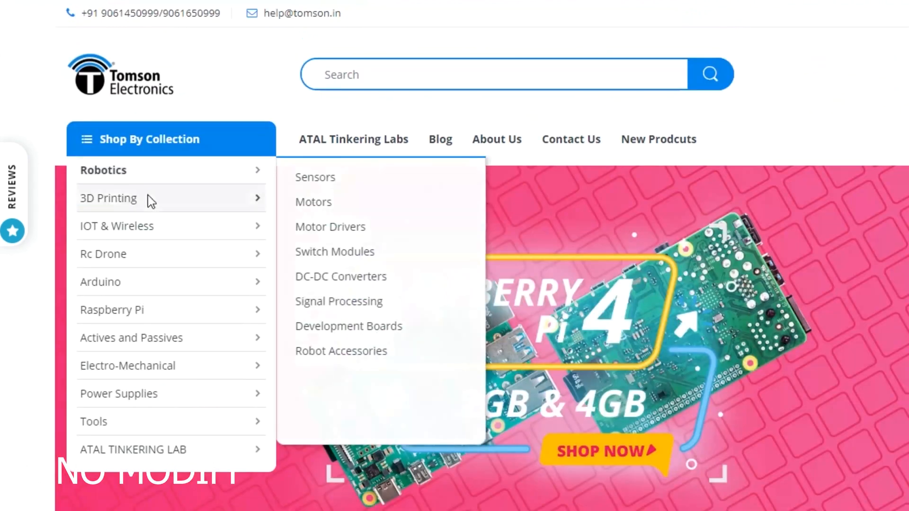
{"action": "mouse_move", "coordinate": [168, 246]}
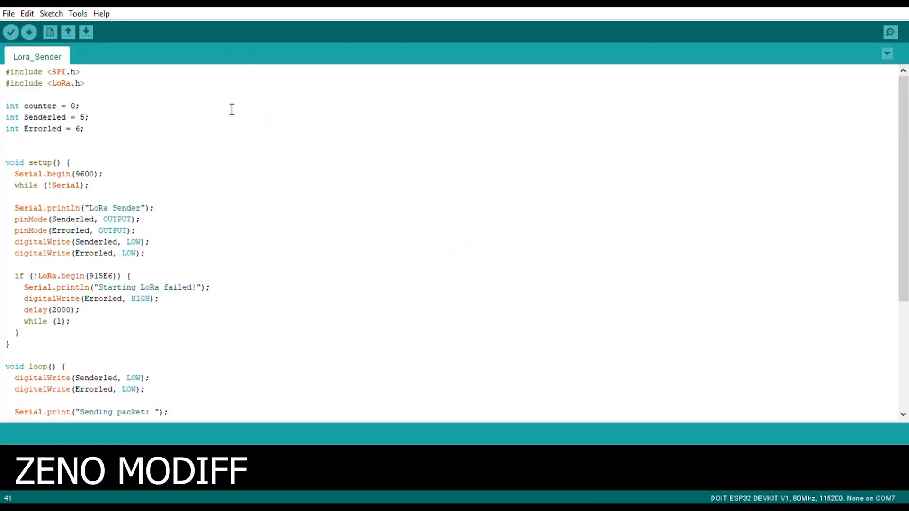
{"action": "mouse_move", "coordinate": [93, 89]}
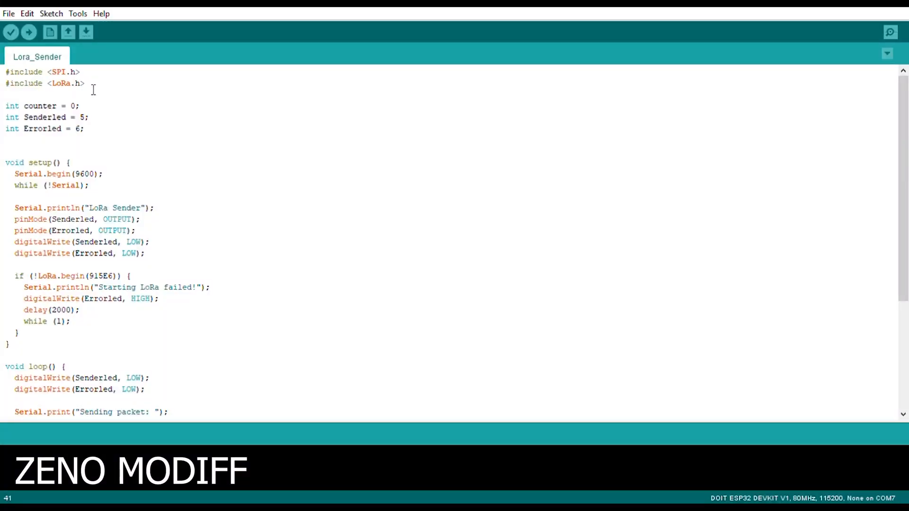
{"action": "left_click_drag", "start_coordinate": [5, 72], "coordinate": [84, 83]}
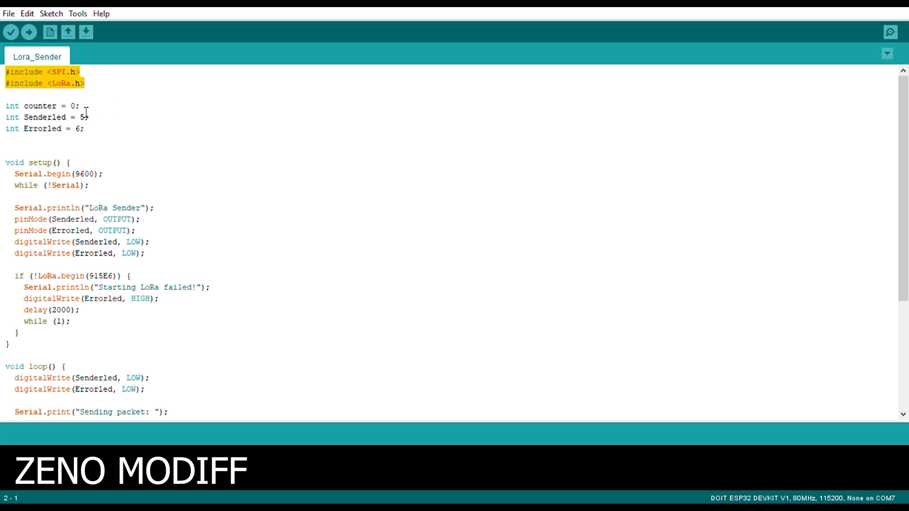
{"action": "mouse_move", "coordinate": [90, 133]}
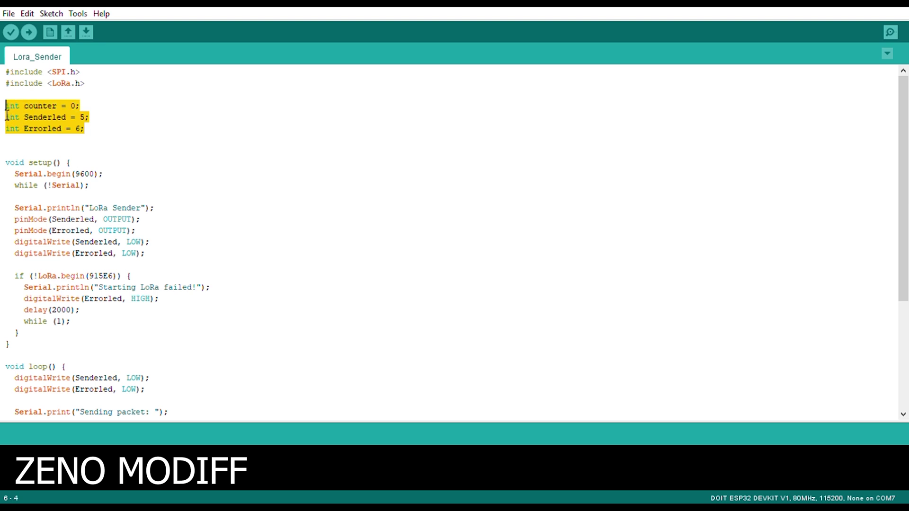
{"action": "left_click", "coordinate": [86, 117]}
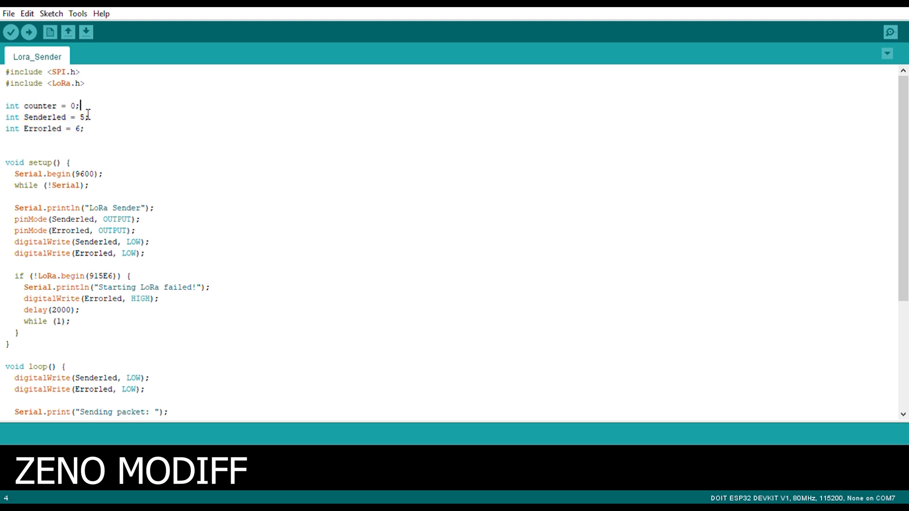
{"action": "double_click", "coordinate": [39, 105]}
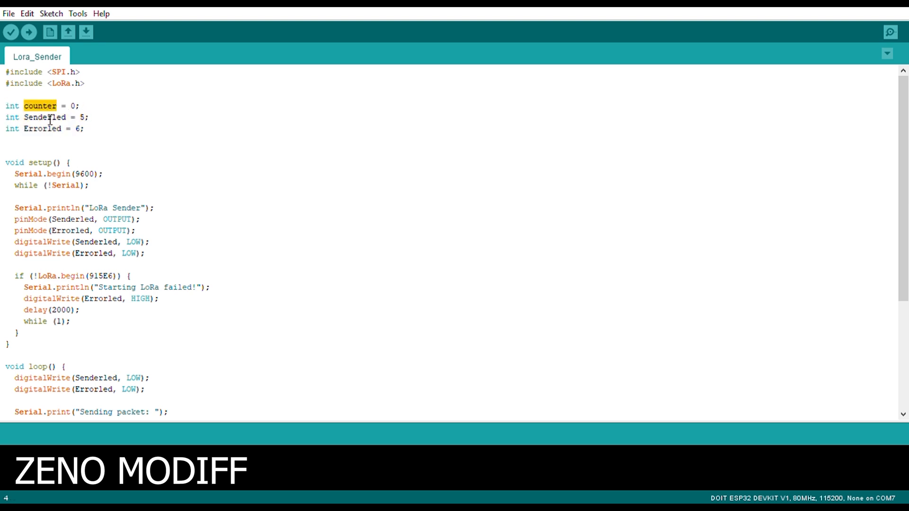
{"action": "double_click", "coordinate": [44, 117]}
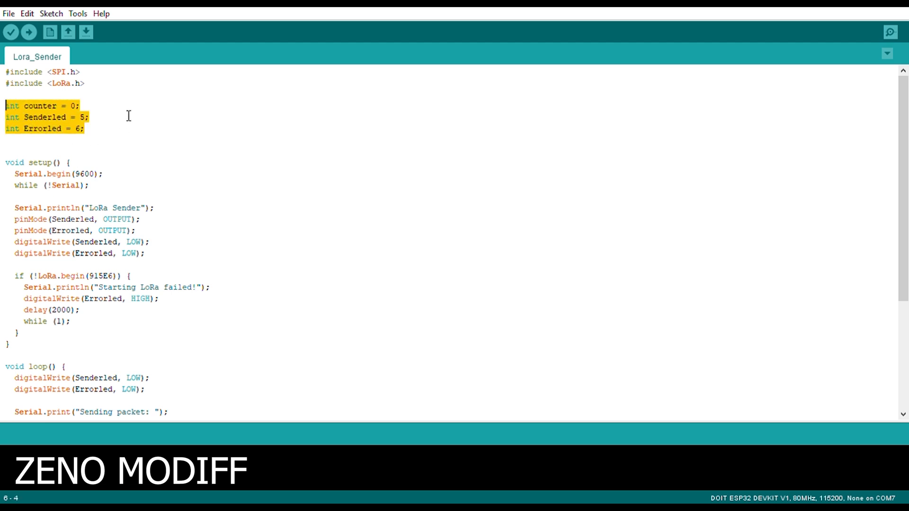
Step: Review setup: serial message, pin setup, 915E6 frequency and the Errorled failure branch
{"action": "double_click", "coordinate": [40, 162]}
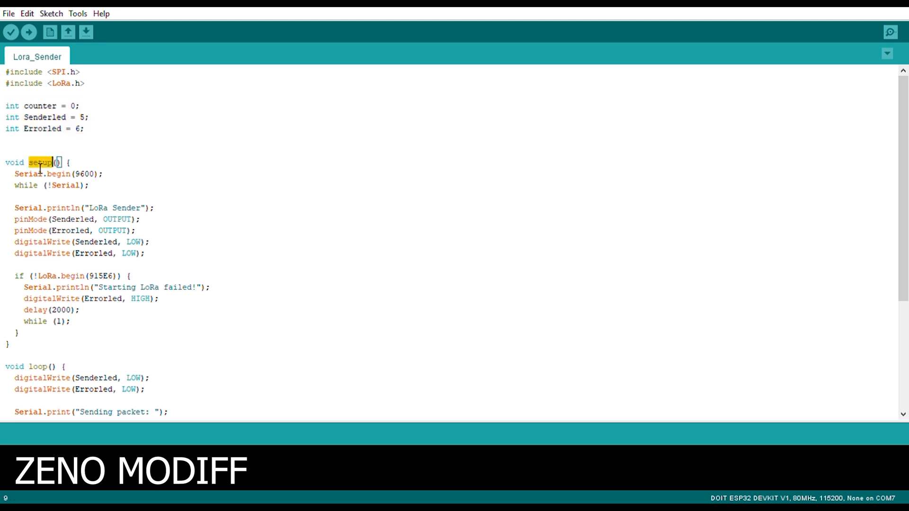
{"action": "mouse_move", "coordinate": [97, 193]}
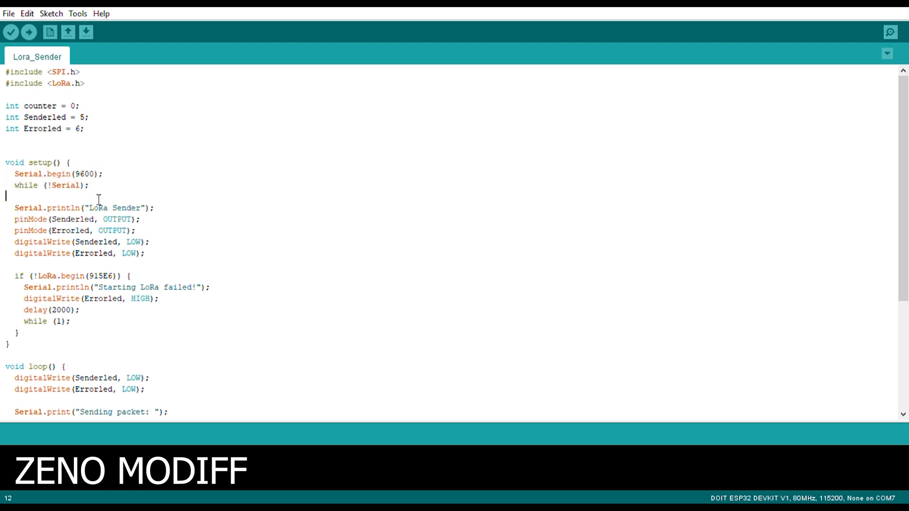
{"action": "double_click", "coordinate": [67, 186]}
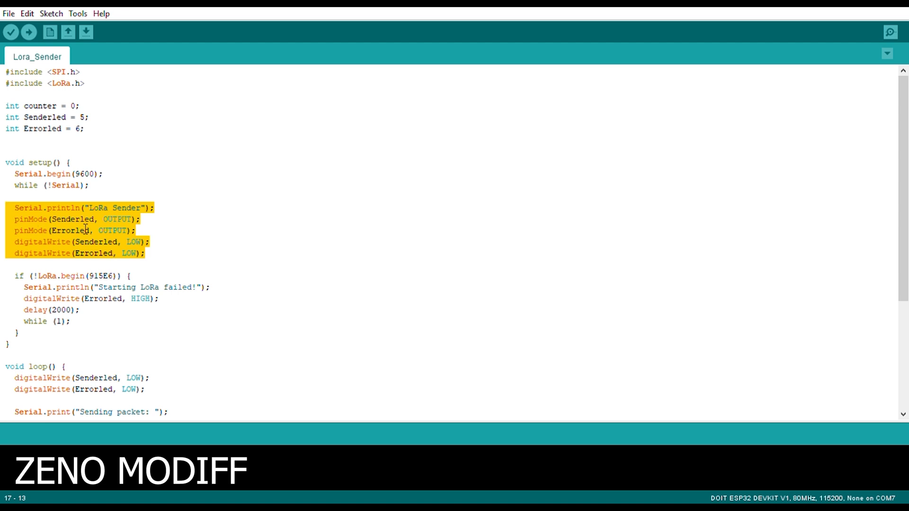
{"action": "mouse_move", "coordinate": [147, 265]}
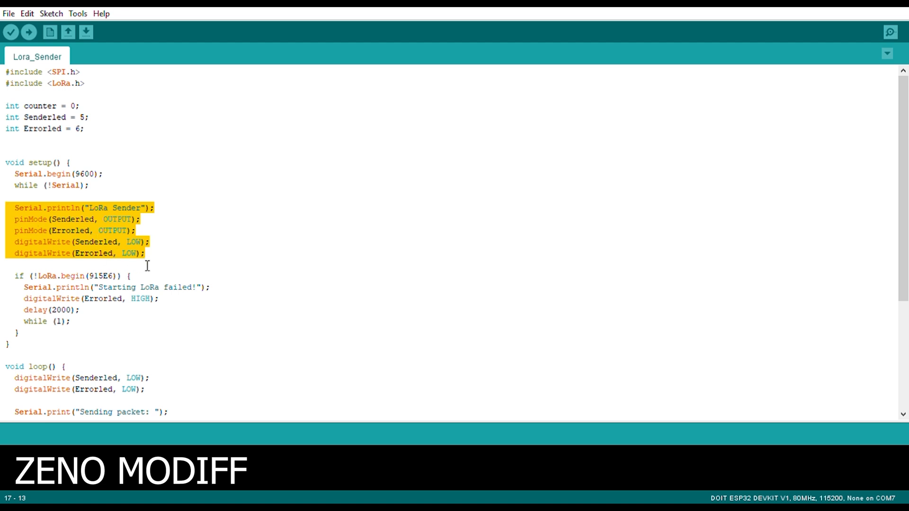
{"action": "left_click", "coordinate": [134, 270]}
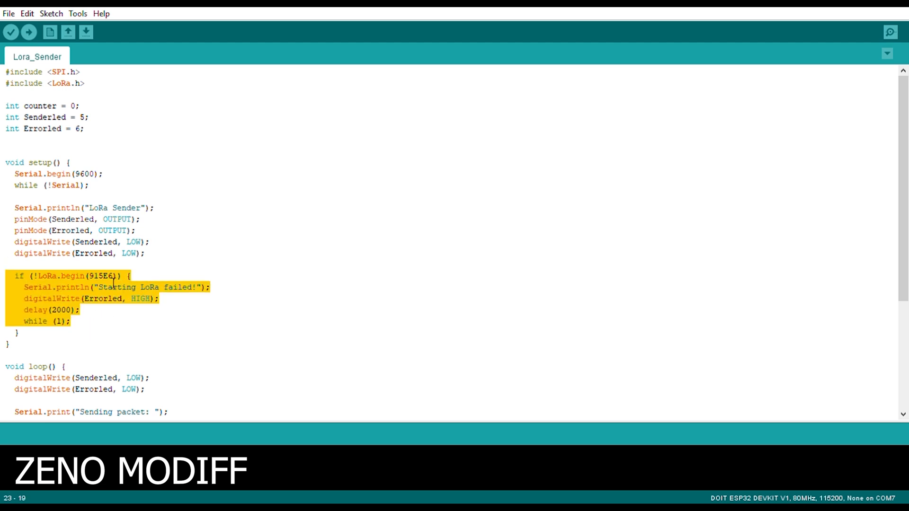
{"action": "double_click", "coordinate": [98, 275]}
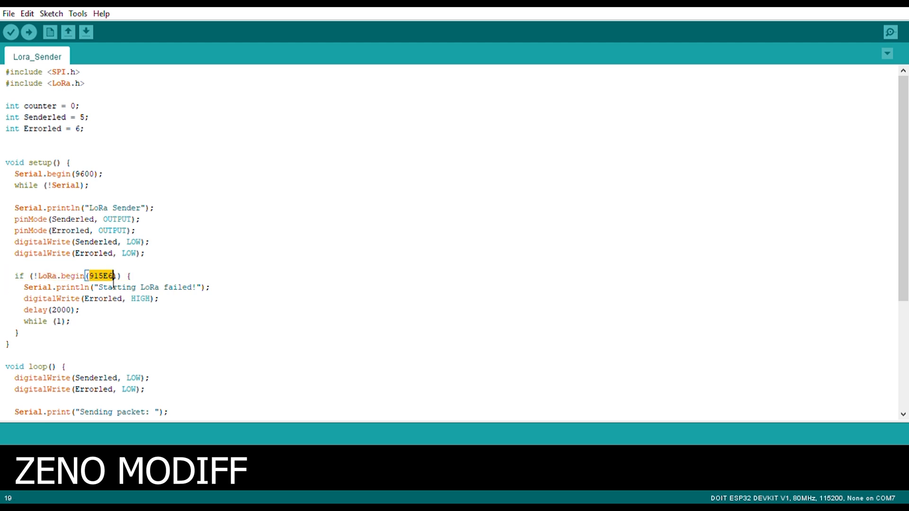
{"action": "left_click", "coordinate": [197, 322]}
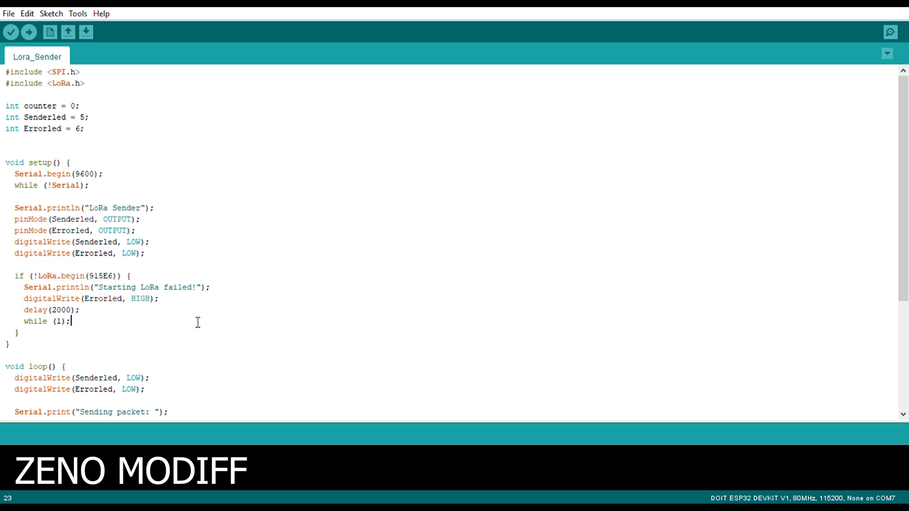
{"action": "double_click", "coordinate": [177, 288]}
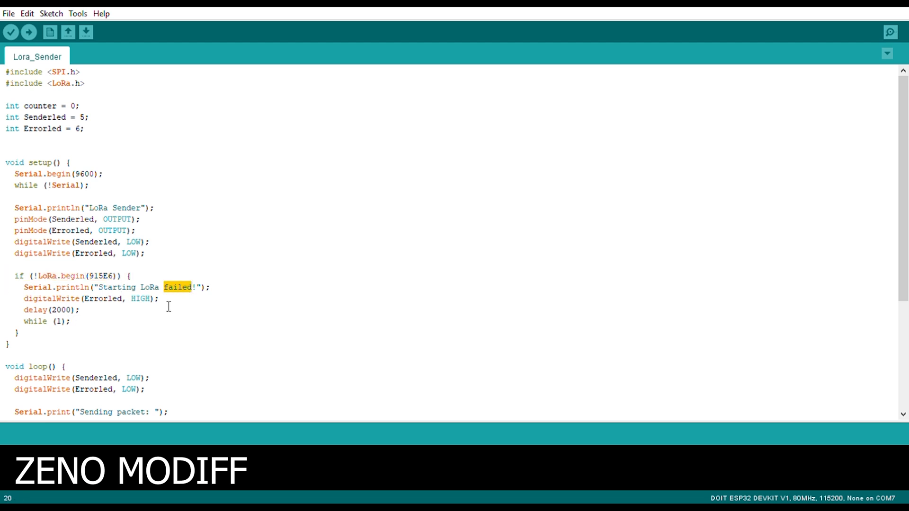
{"action": "left_click", "coordinate": [101, 298]}
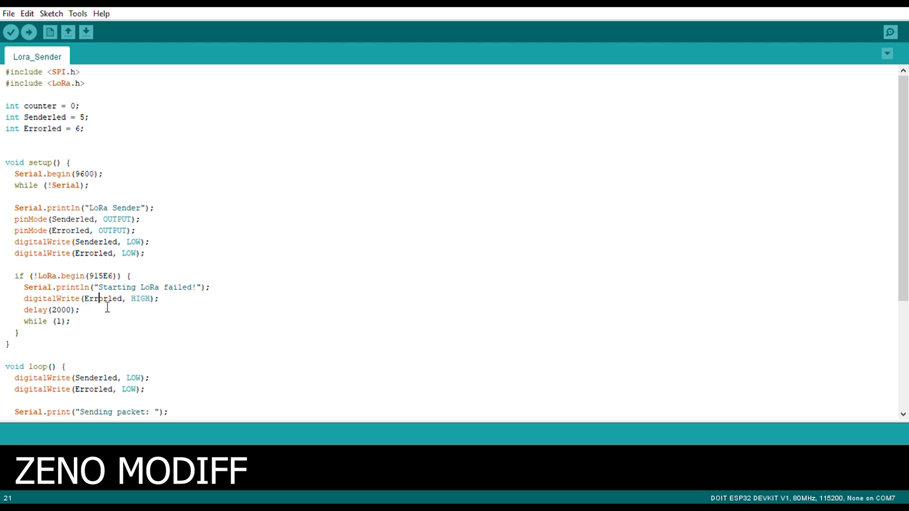
{"action": "double_click", "coordinate": [103, 298]}
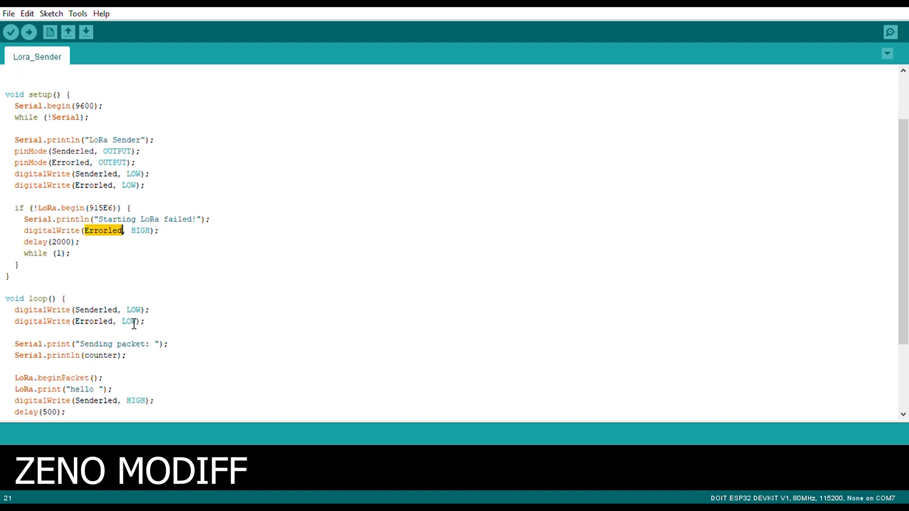
Step: Review the loop's hello print line and the Senderled HIGH/LOW blinking
{"action": "scroll", "scroll_direction": "down", "scroll_amount": 3}
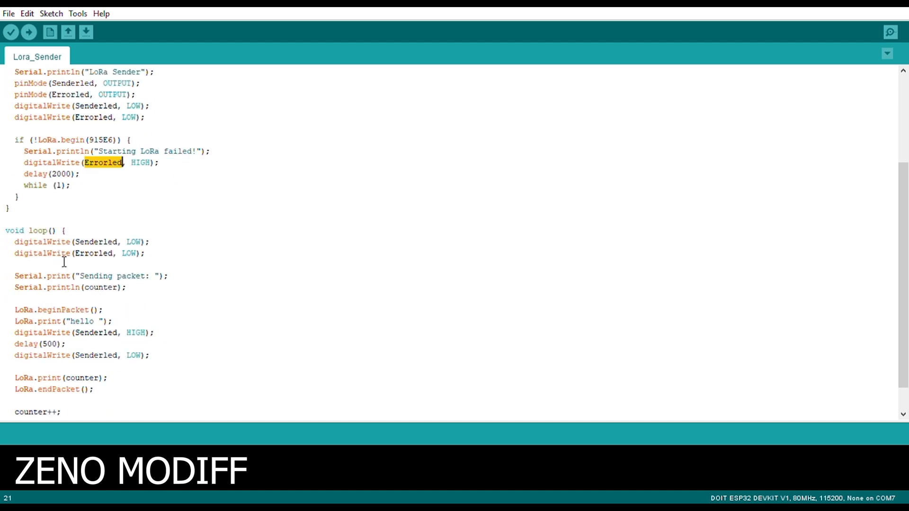
{"action": "double_click", "coordinate": [38, 230]}
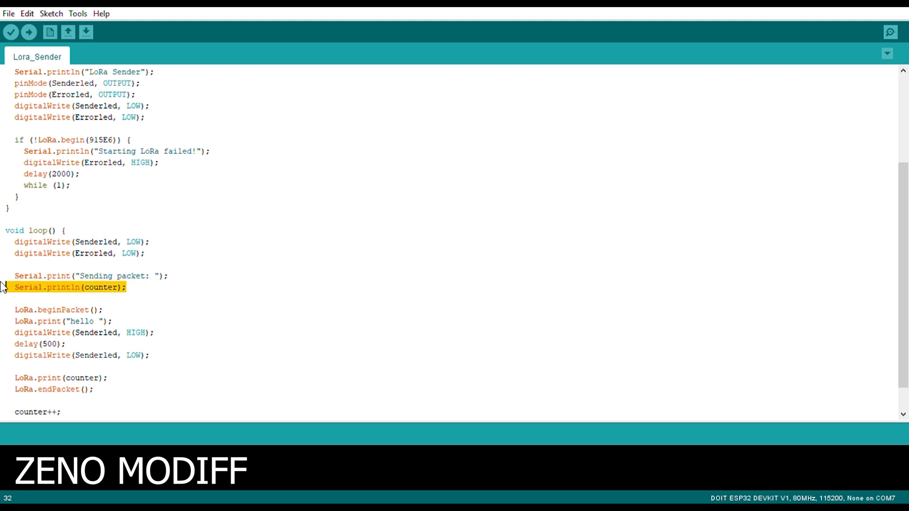
{"action": "mouse_move", "coordinate": [144, 300]}
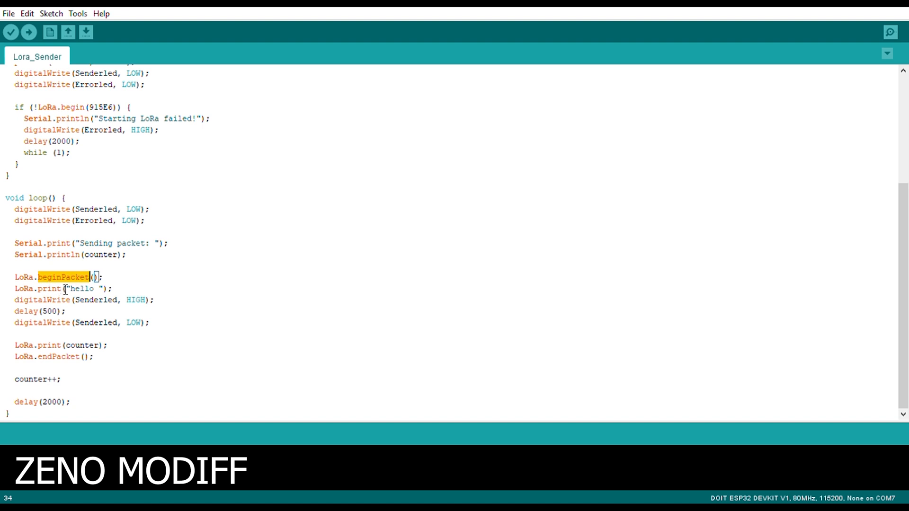
{"action": "double_click", "coordinate": [82, 289]}
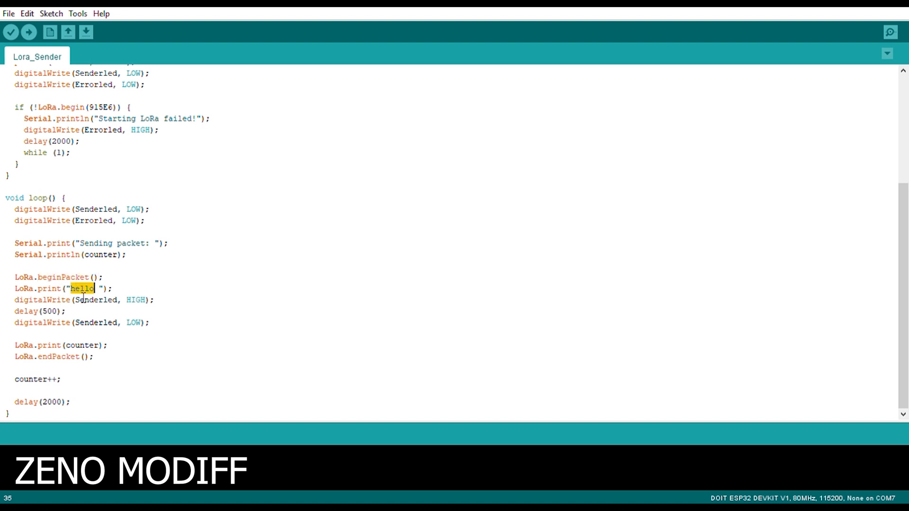
{"action": "mouse_move", "coordinate": [133, 305]}
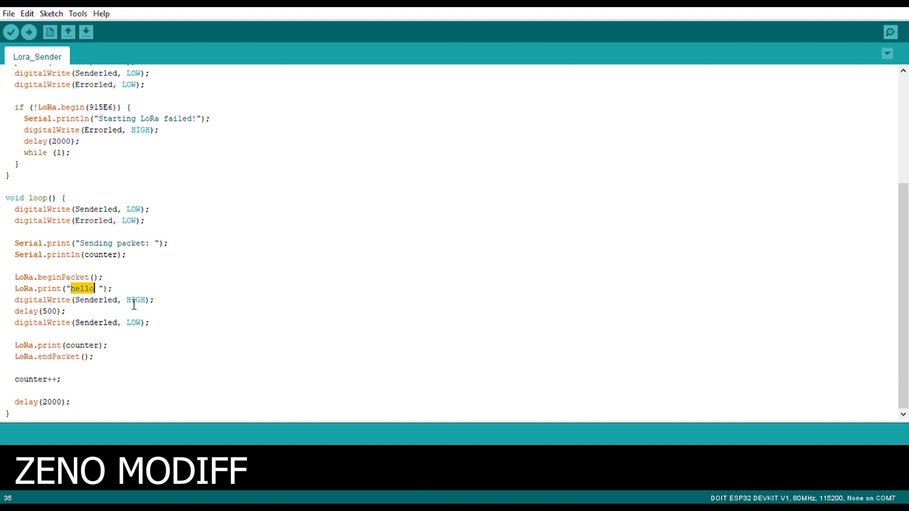
{"action": "double_click", "coordinate": [135, 300]}
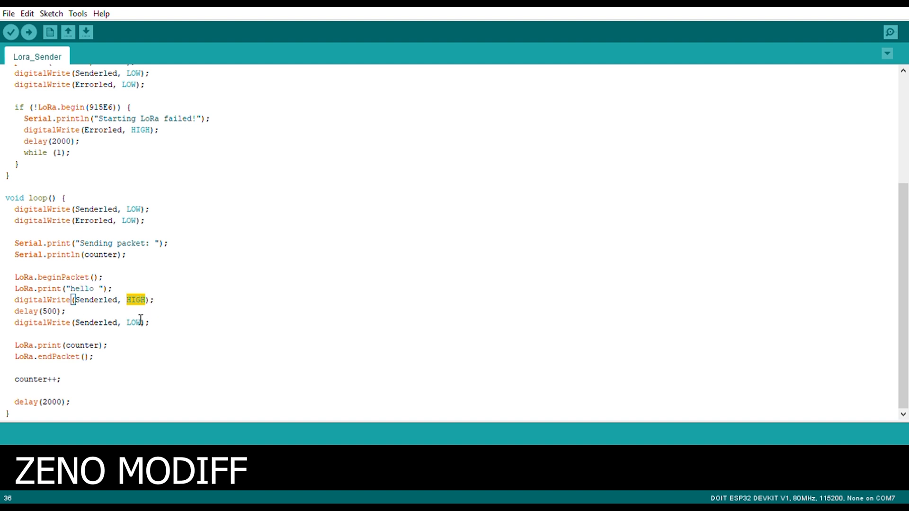
{"action": "double_click", "coordinate": [134, 321]}
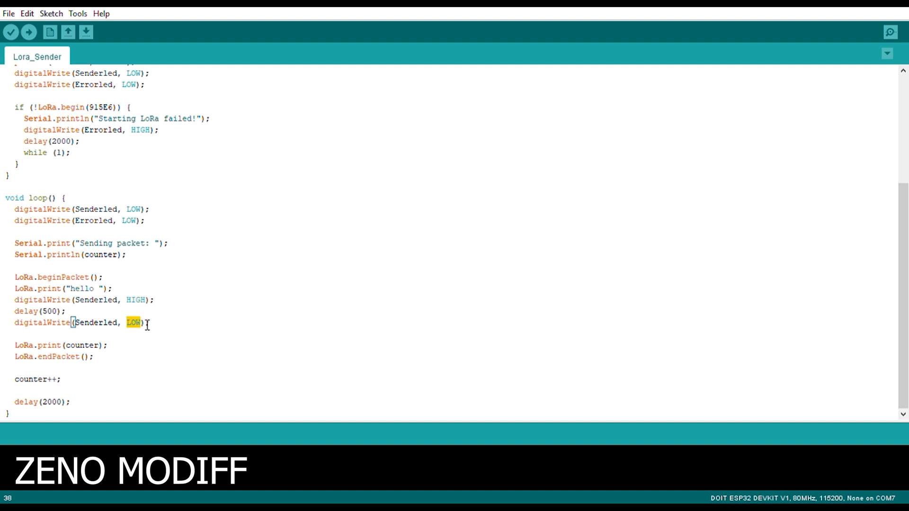
{"action": "mouse_move", "coordinate": [155, 329]}
{"action": "type", "text": "H"}
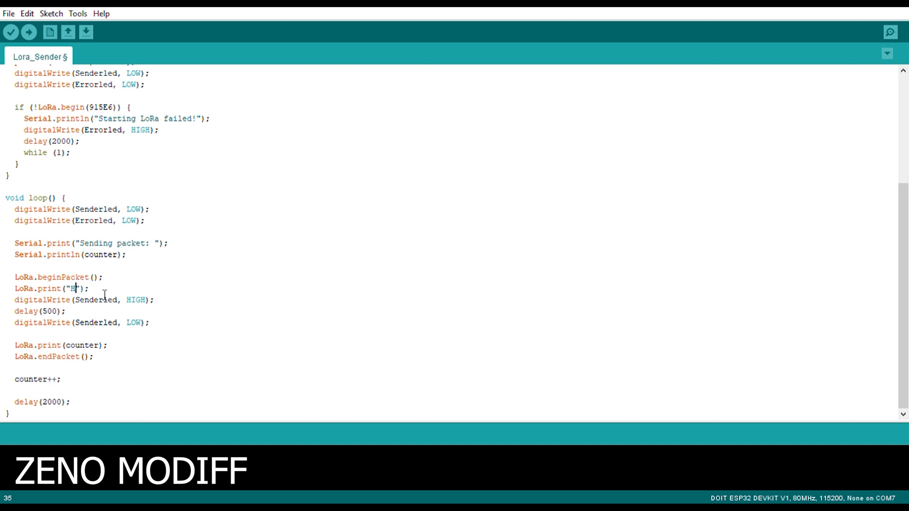
Step: Type the message so the sender prints "Hello From LoRA", noting Senderled and the 500 ms delay
{"action": "type", "text": "ello From LoRA"}
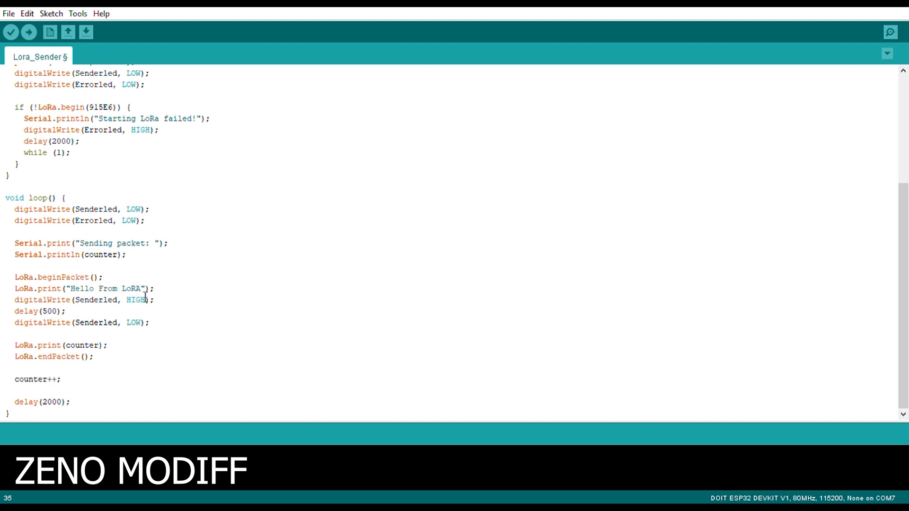
{"action": "double_click", "coordinate": [104, 288]}
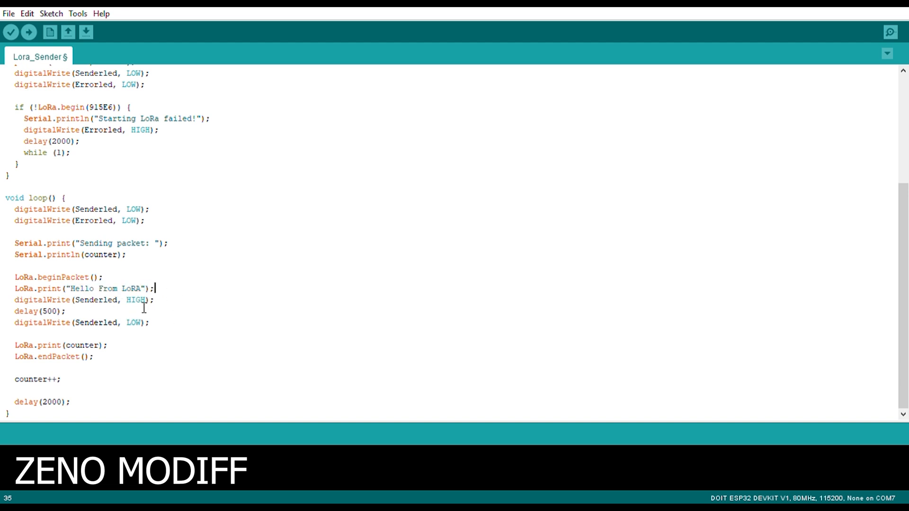
{"action": "left_click", "coordinate": [93, 300]}
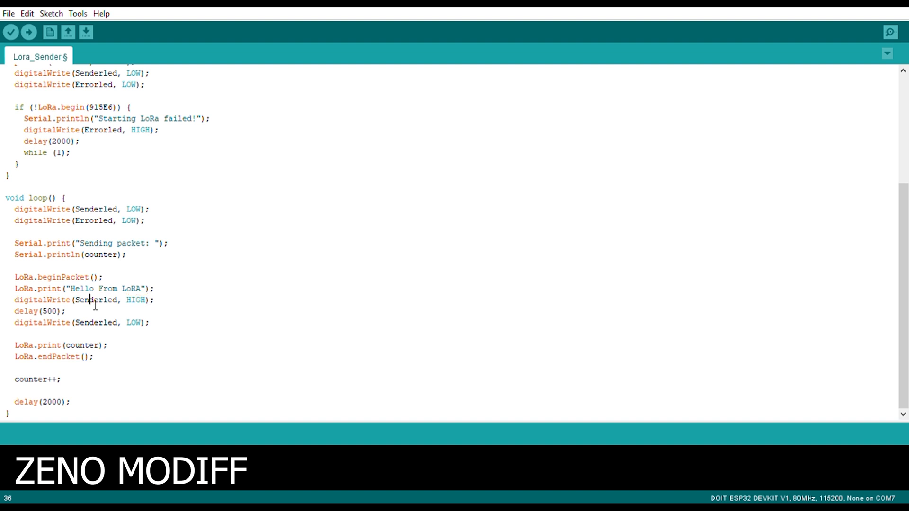
{"action": "double_click", "coordinate": [95, 300]}
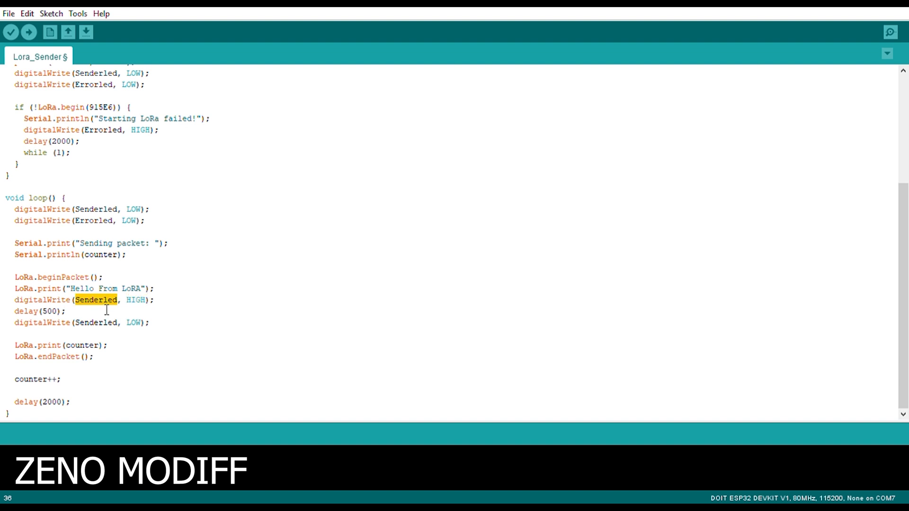
{"action": "double_click", "coordinate": [48, 311]}
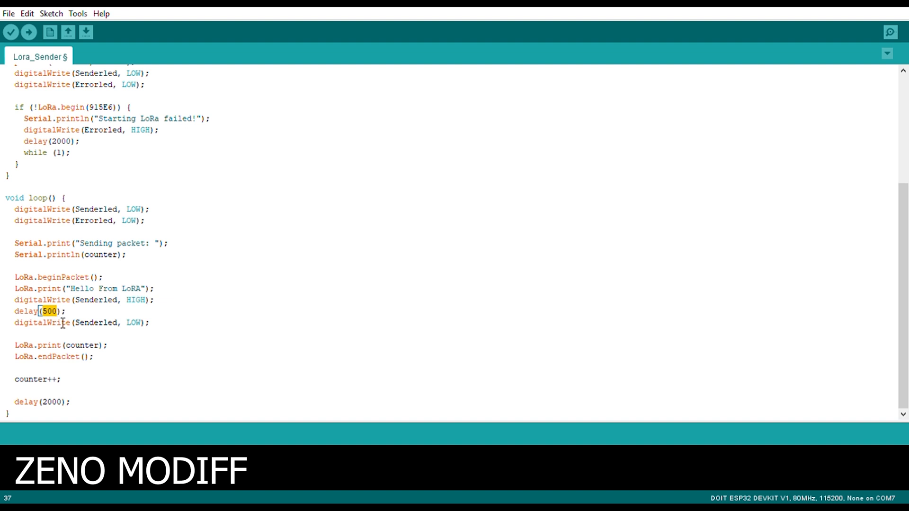
Step: Review the counter send lines and 2000 ms delay, then save the Lora_Sender sketch
{"action": "double_click", "coordinate": [133, 323]}
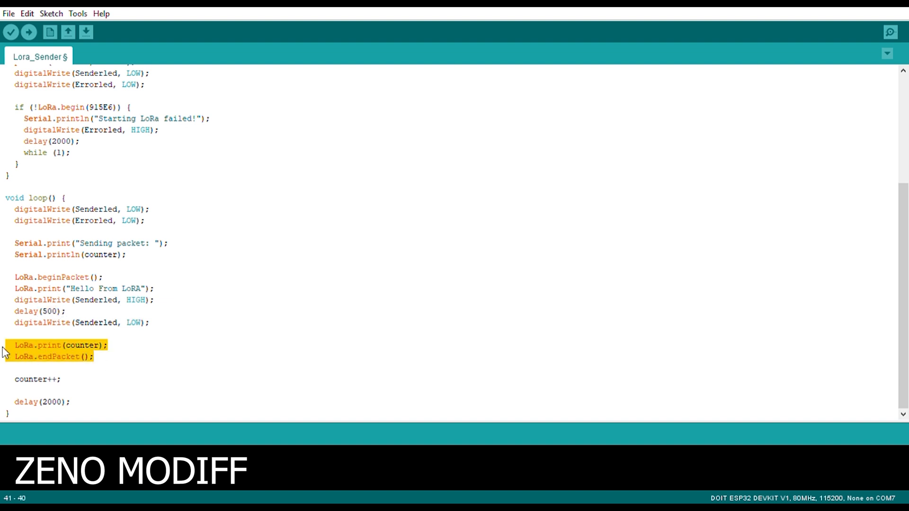
{"action": "double_click", "coordinate": [23, 378]}
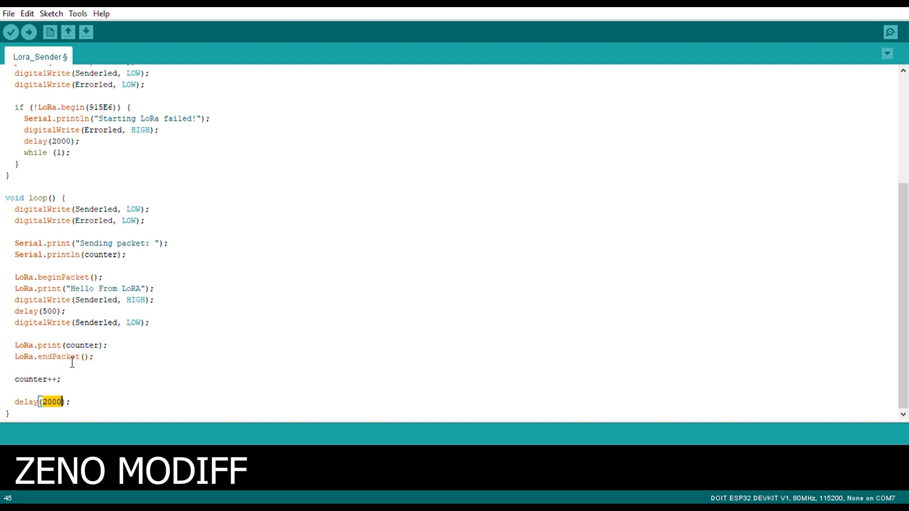
{"action": "mouse_move", "coordinate": [182, 368]}
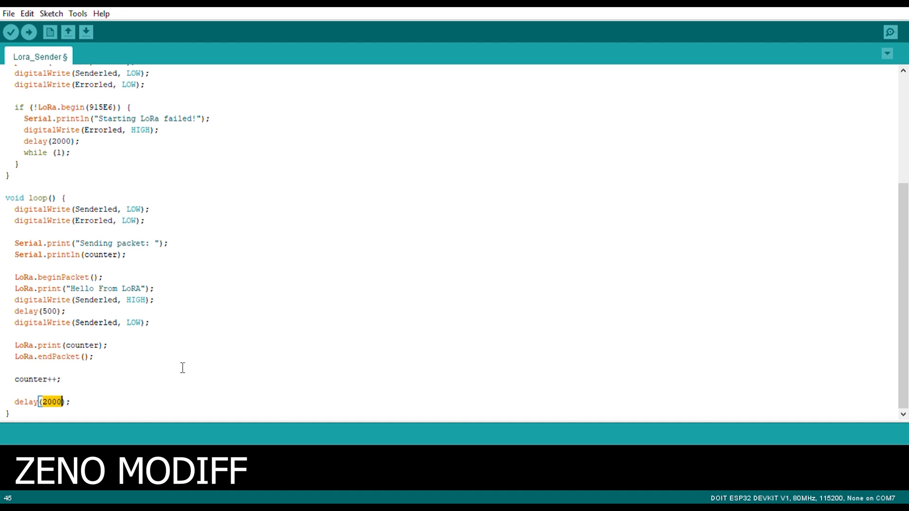
{"action": "key", "text": "ctrl+s"}
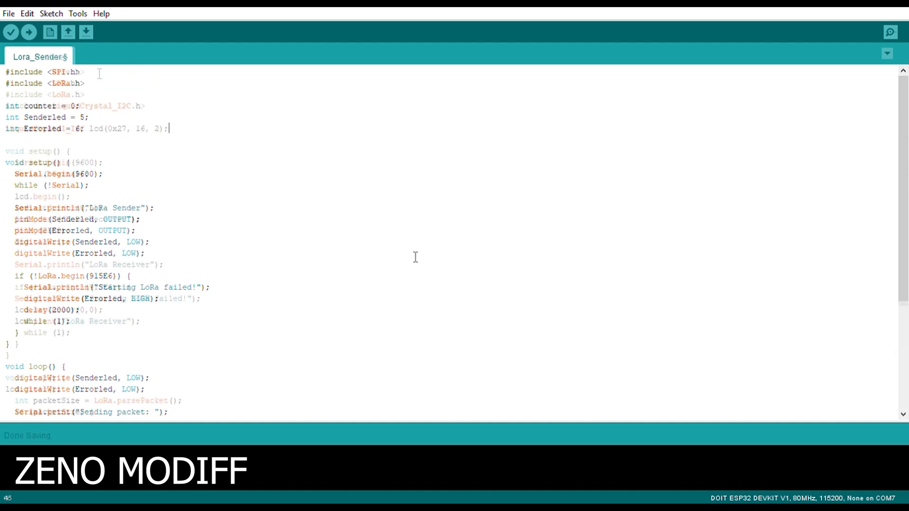
{"action": "left_click", "coordinate": [39, 55]}
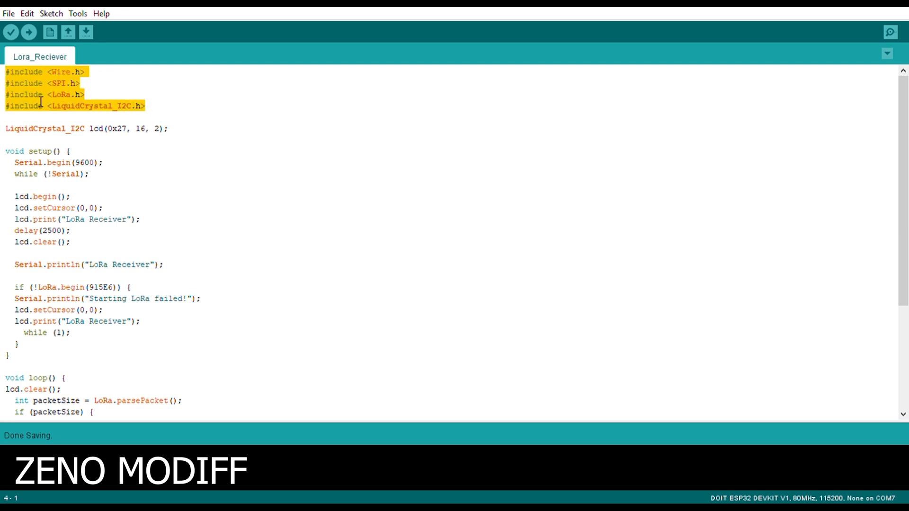
{"action": "mouse_move", "coordinate": [56, 128]}
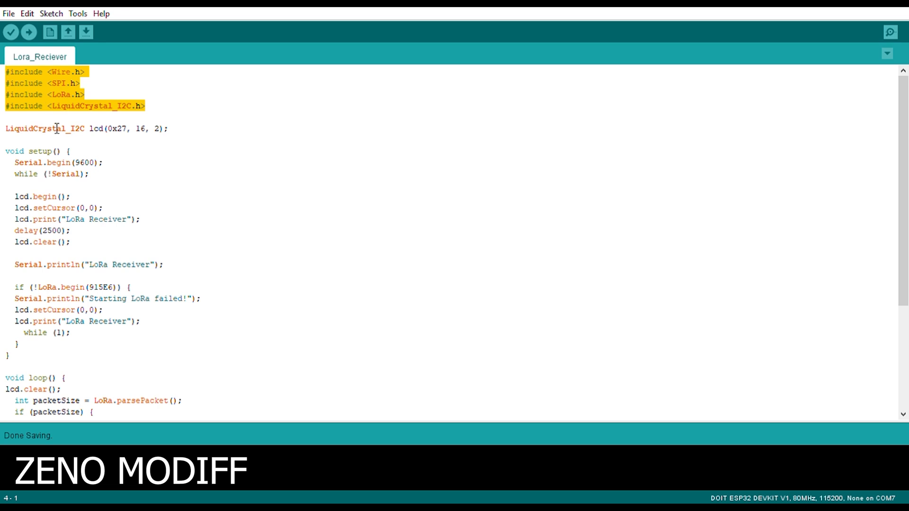
{"action": "mouse_move", "coordinate": [162, 139]}
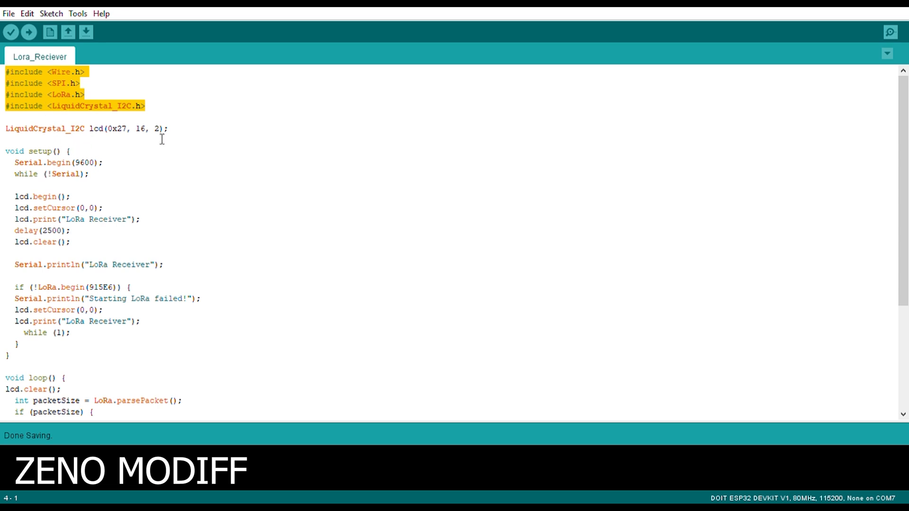
{"action": "left_click", "coordinate": [178, 137]}
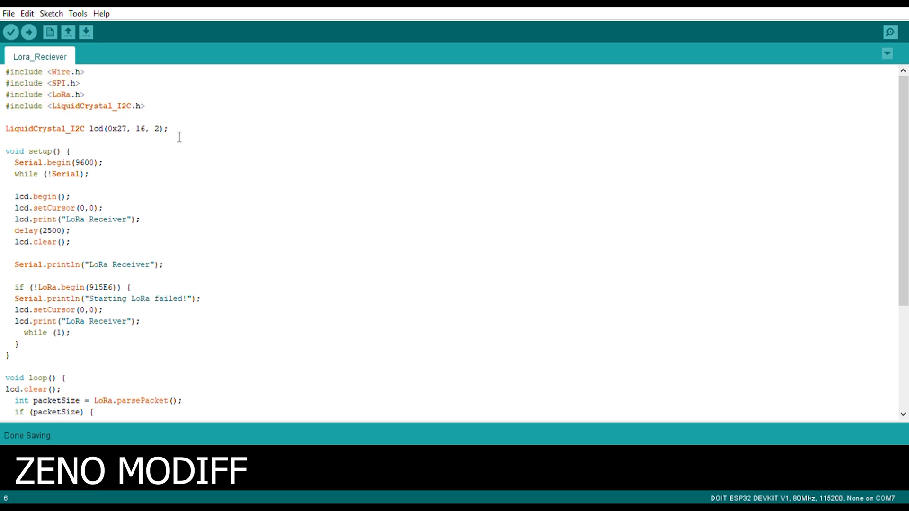
{"action": "triple_click", "coordinate": [86, 127]}
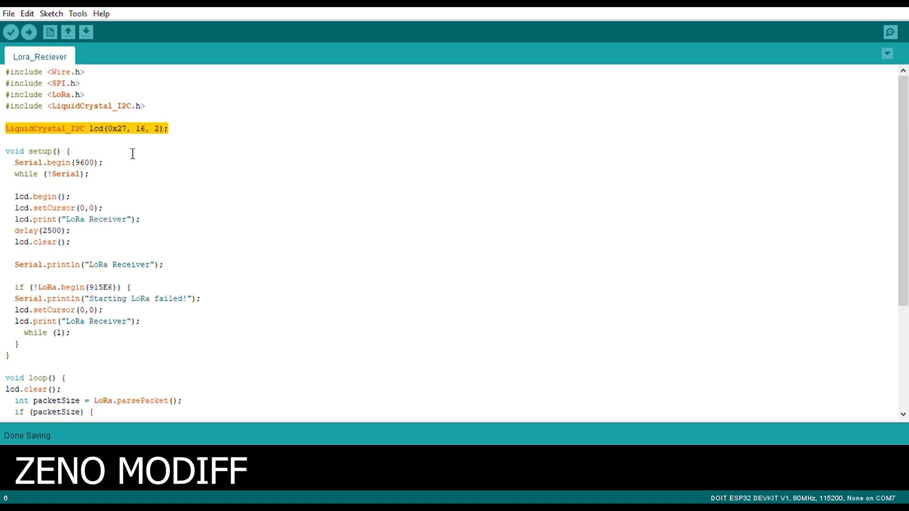
{"action": "mouse_move", "coordinate": [134, 184]}
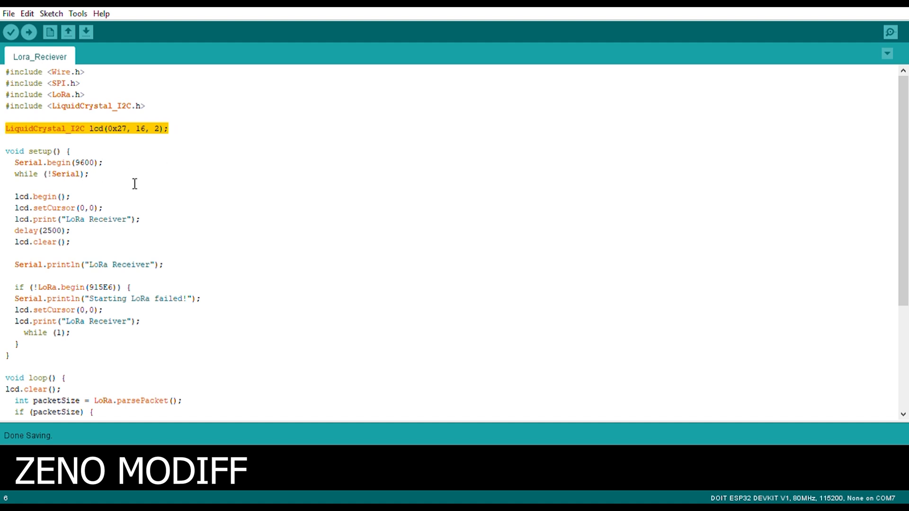
{"action": "left_click", "coordinate": [47, 151]}
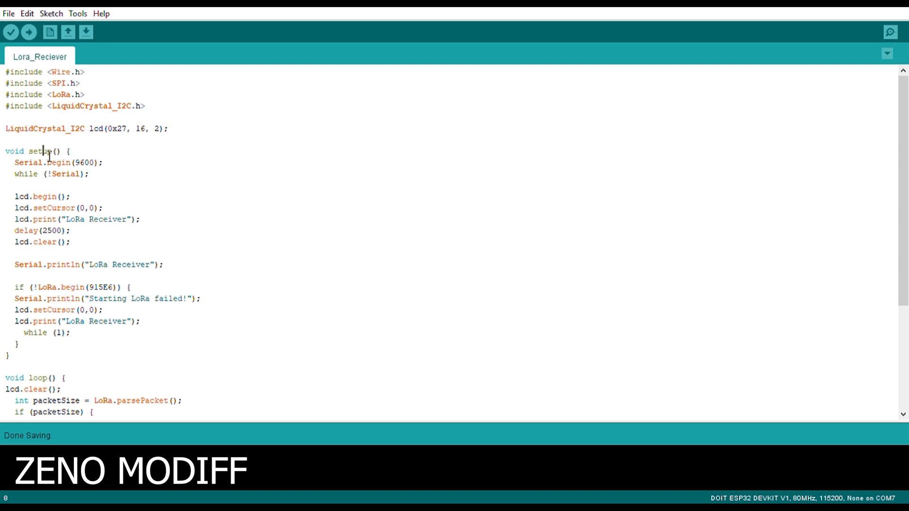
{"action": "double_click", "coordinate": [38, 151]}
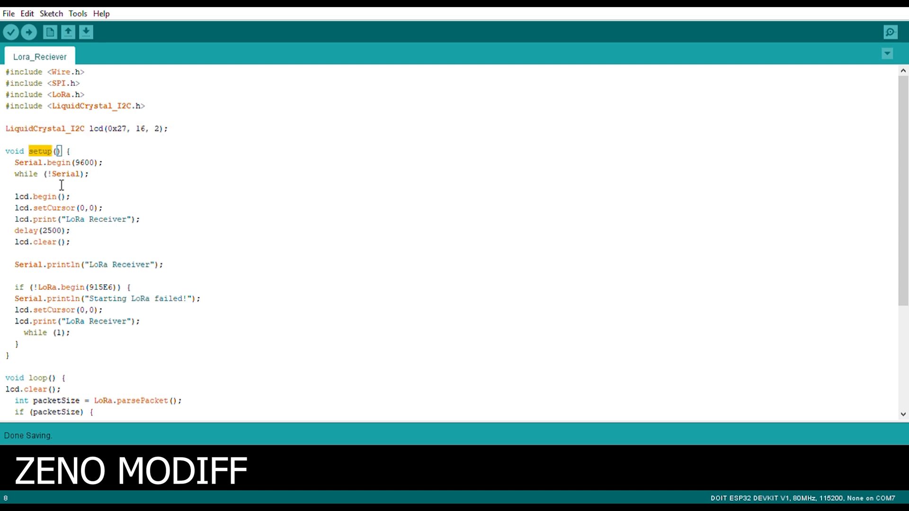
{"action": "mouse_move", "coordinate": [170, 171]}
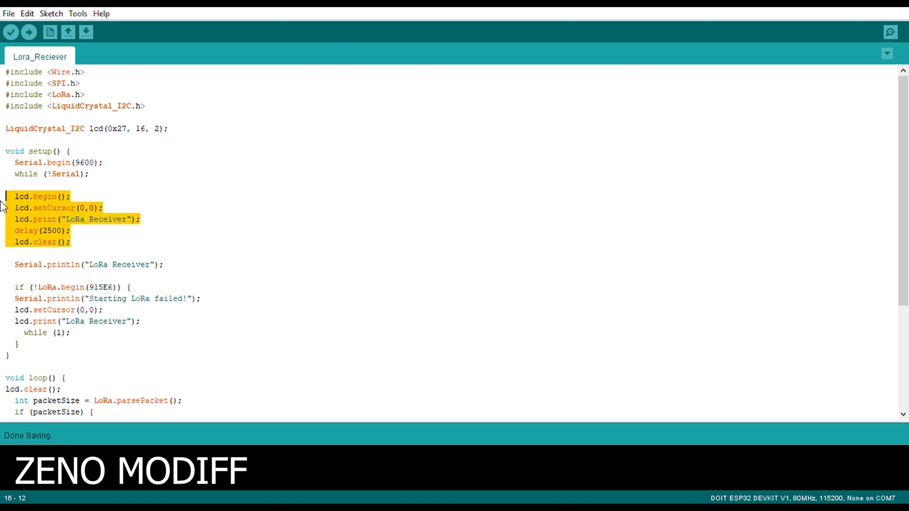
{"action": "mouse_move", "coordinate": [108, 219]}
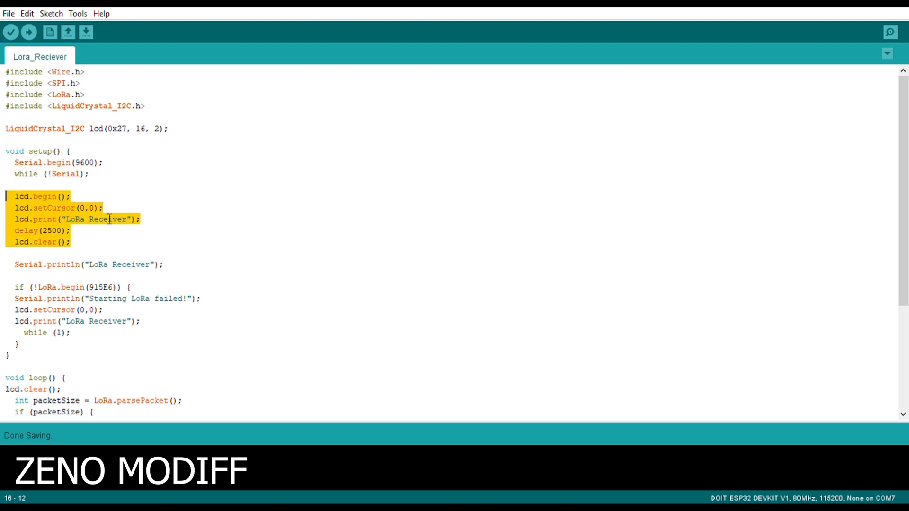
{"action": "double_click", "coordinate": [108, 219]}
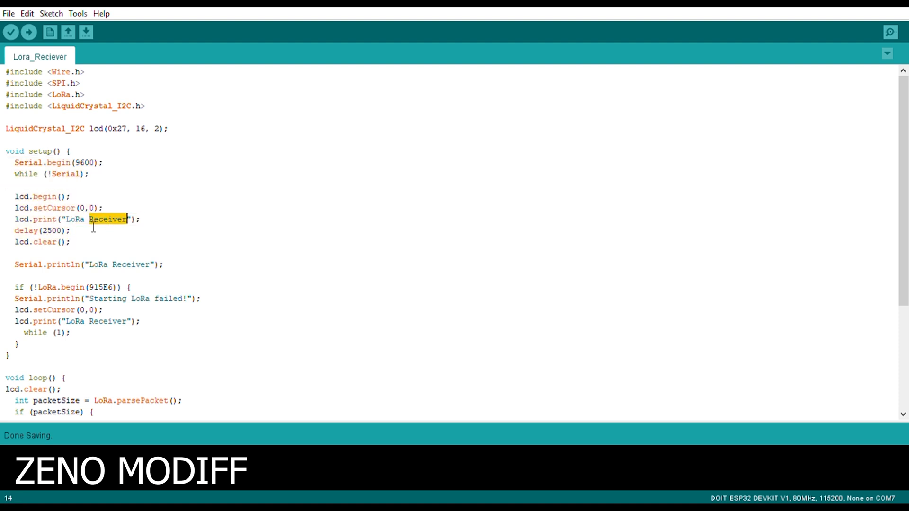
{"action": "mouse_move", "coordinate": [73, 254]}
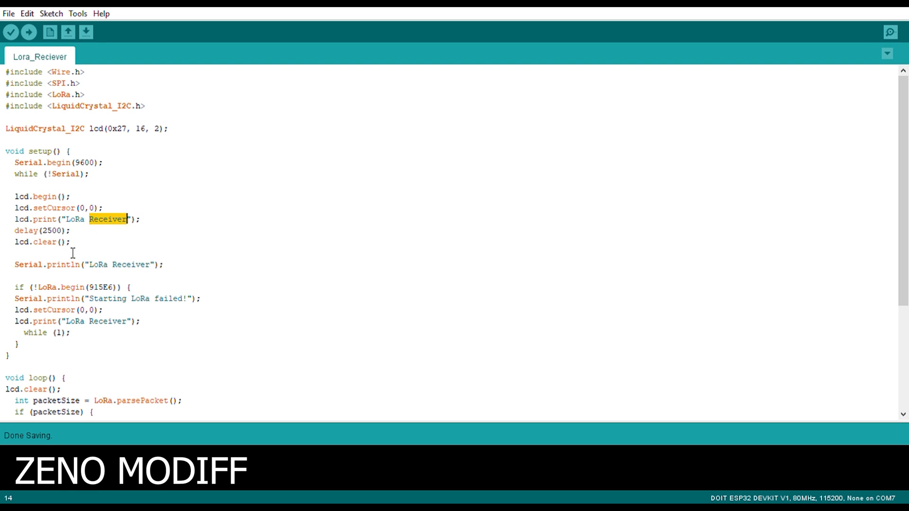
{"action": "scroll", "scroll_direction": "down", "scroll_amount": 3}
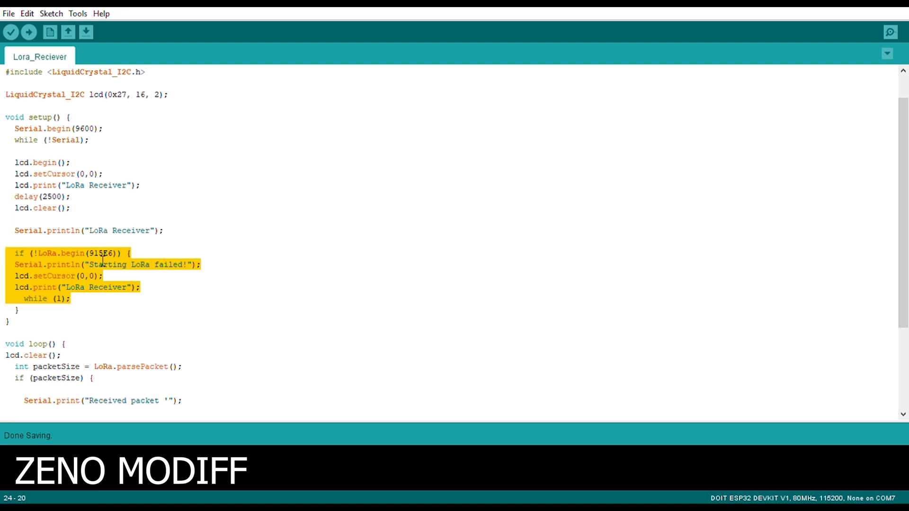
{"action": "double_click", "coordinate": [102, 254]}
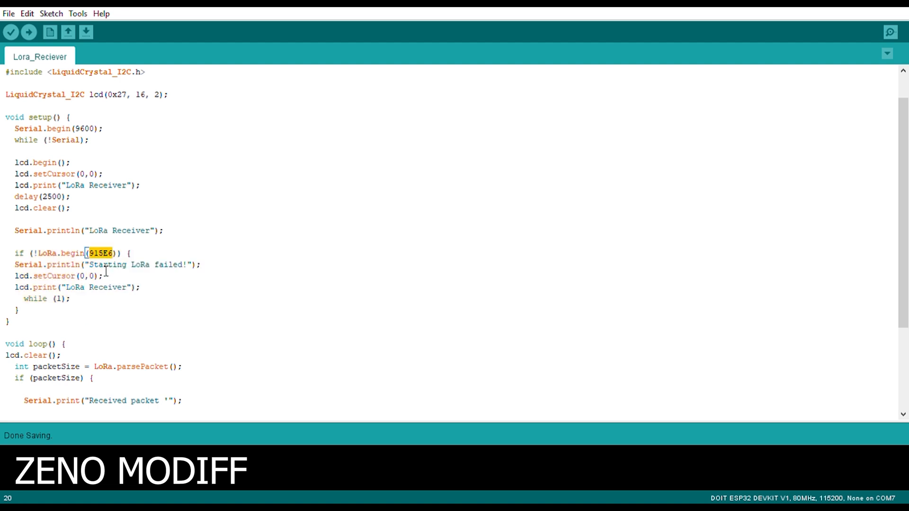
{"action": "scroll", "scroll_direction": "down", "scroll_amount": 3}
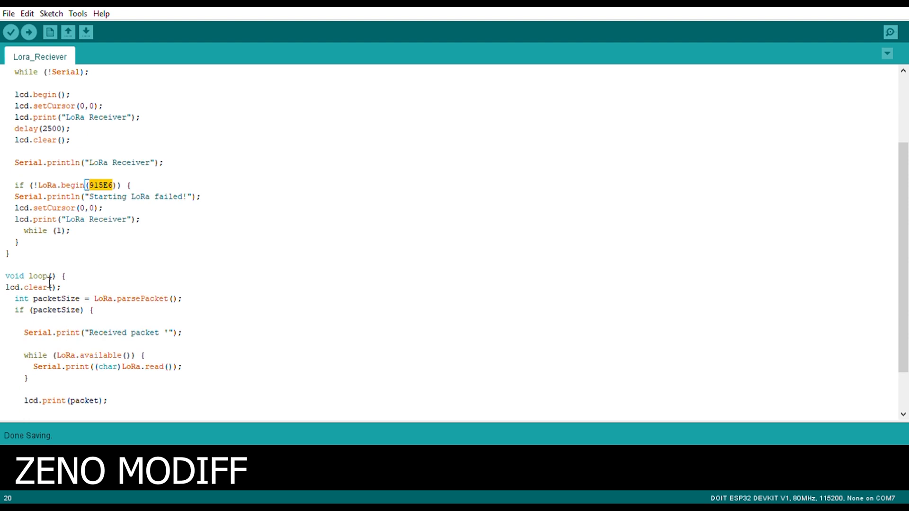
{"action": "double_click", "coordinate": [40, 275]}
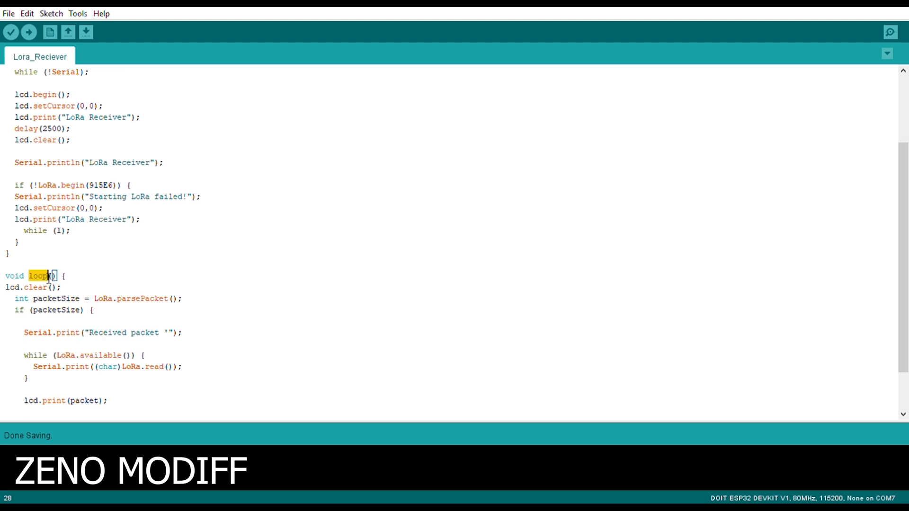
{"action": "mouse_move", "coordinate": [89, 311]}
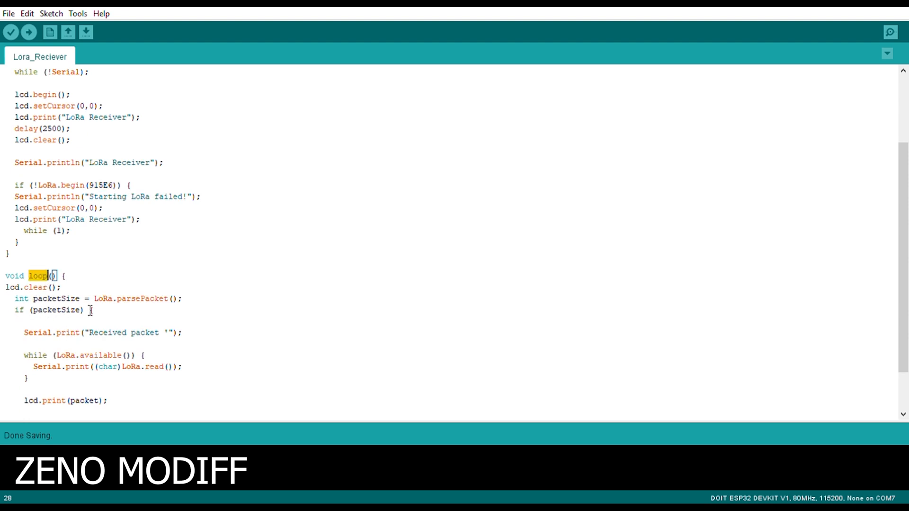
{"action": "scroll", "scroll_direction": "down", "scroll_amount": 3}
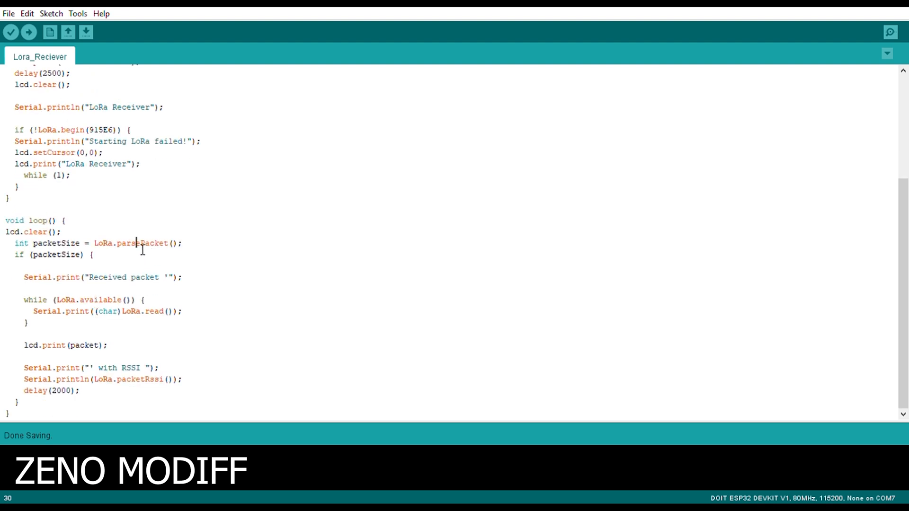
{"action": "double_click", "coordinate": [142, 243]}
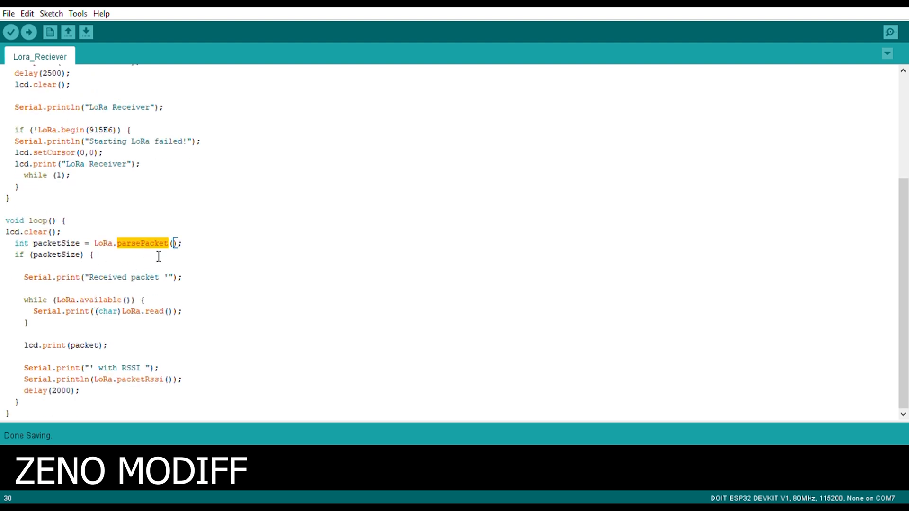
{"action": "mouse_move", "coordinate": [51, 282]}
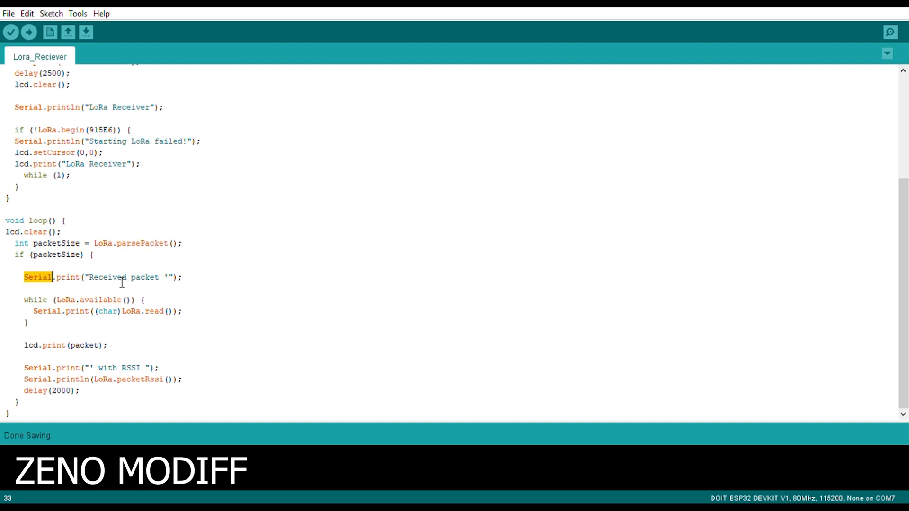
{"action": "double_click", "coordinate": [145, 278]}
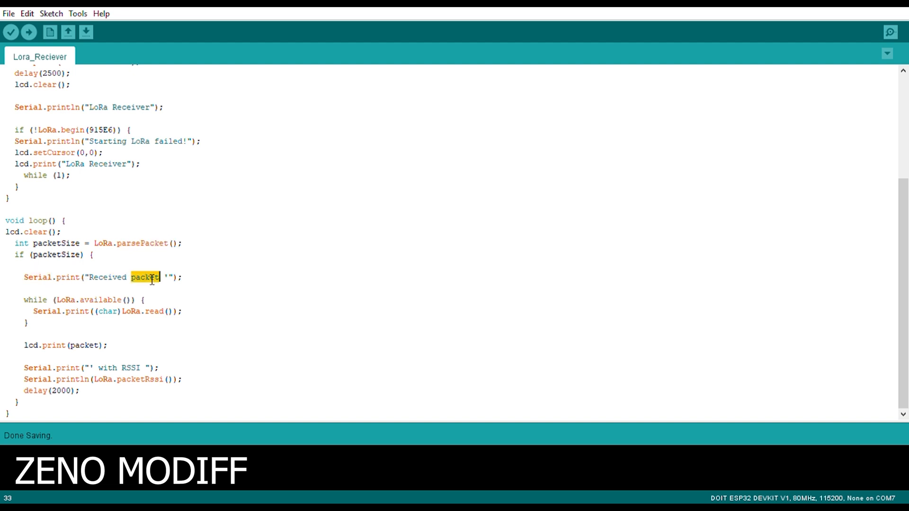
{"action": "mouse_move", "coordinate": [194, 322]}
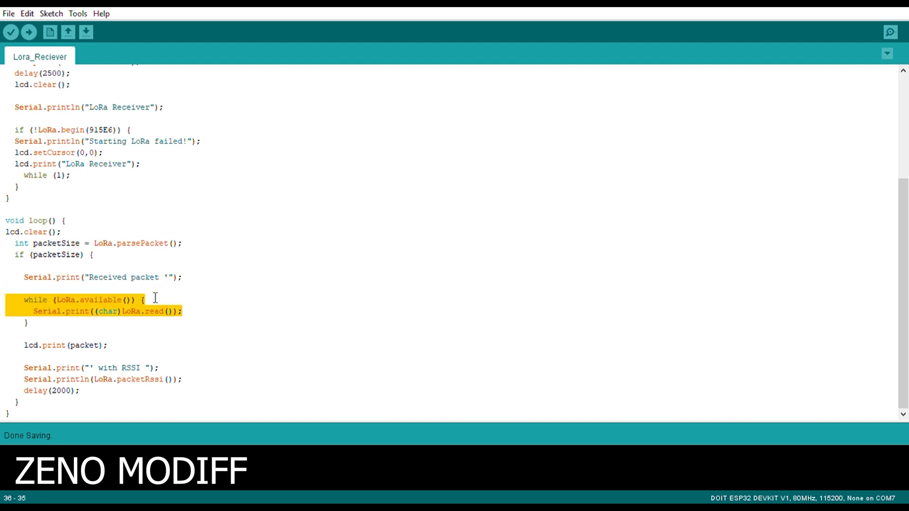
{"action": "mouse_move", "coordinate": [144, 302]}
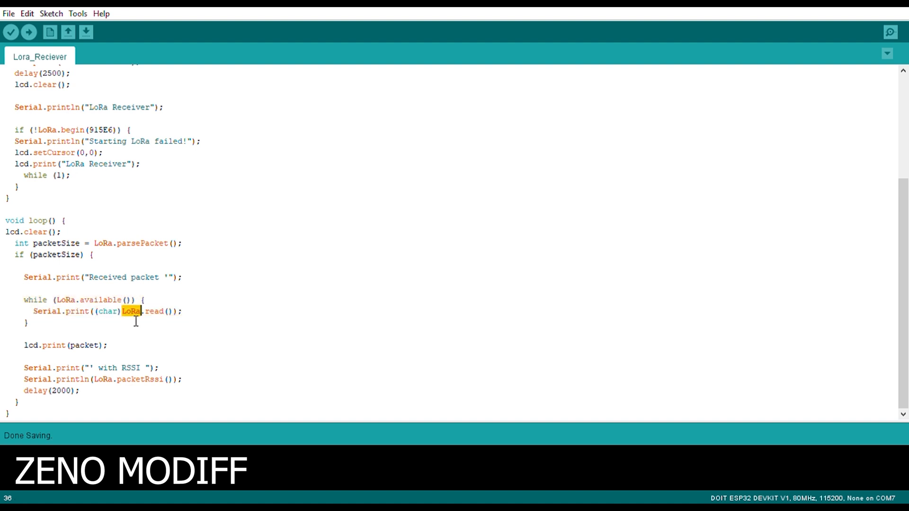
{"action": "mouse_move", "coordinate": [86, 356]}
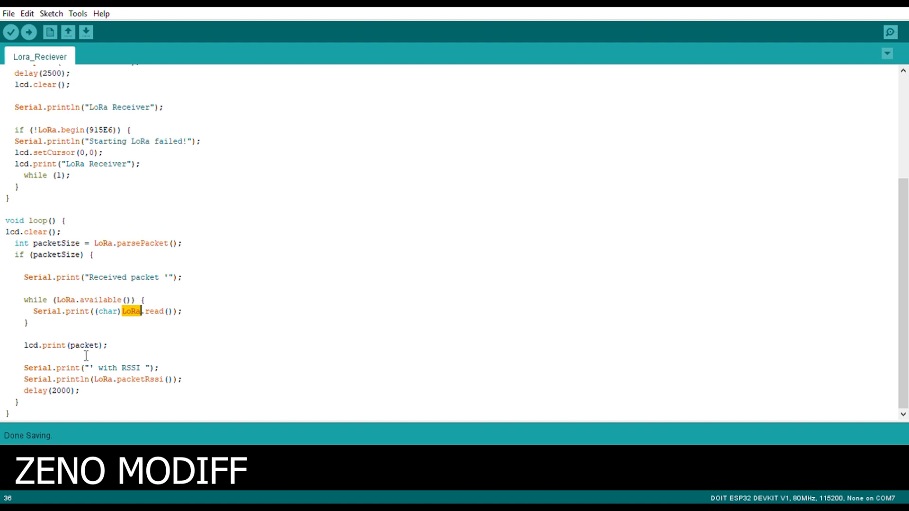
{"action": "double_click", "coordinate": [85, 344]}
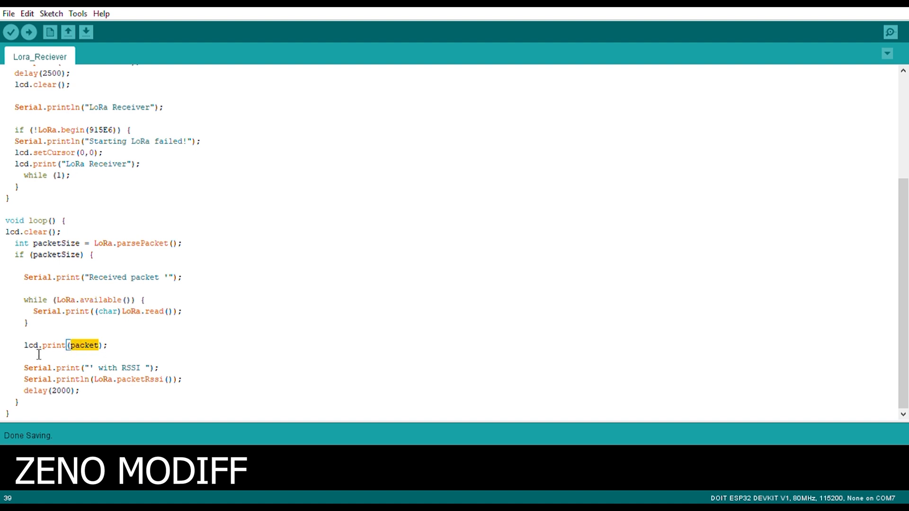
{"action": "double_click", "coordinate": [30, 345]}
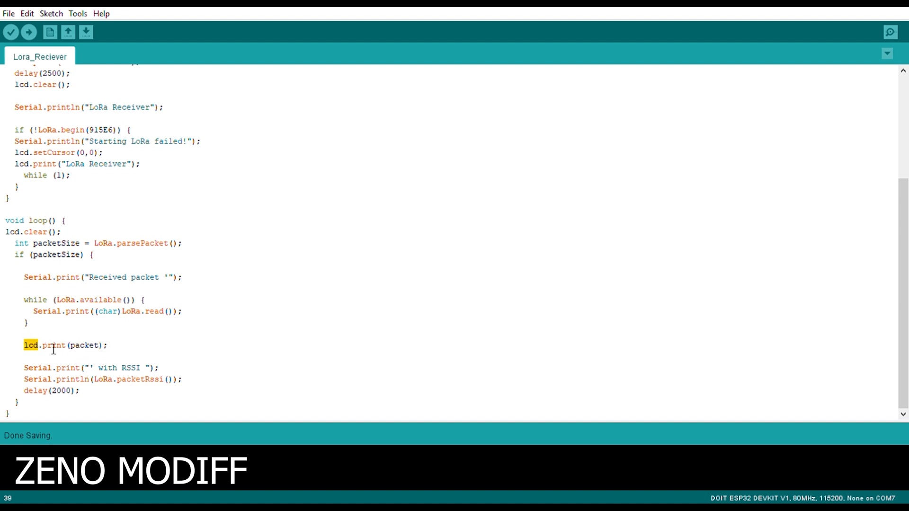
{"action": "left_click", "coordinate": [113, 345]}
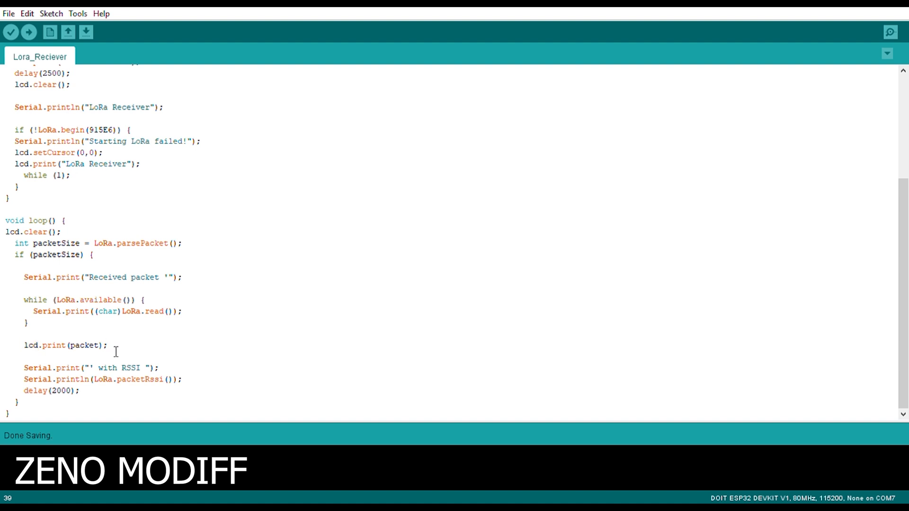
{"action": "left_click", "coordinate": [137, 369]}
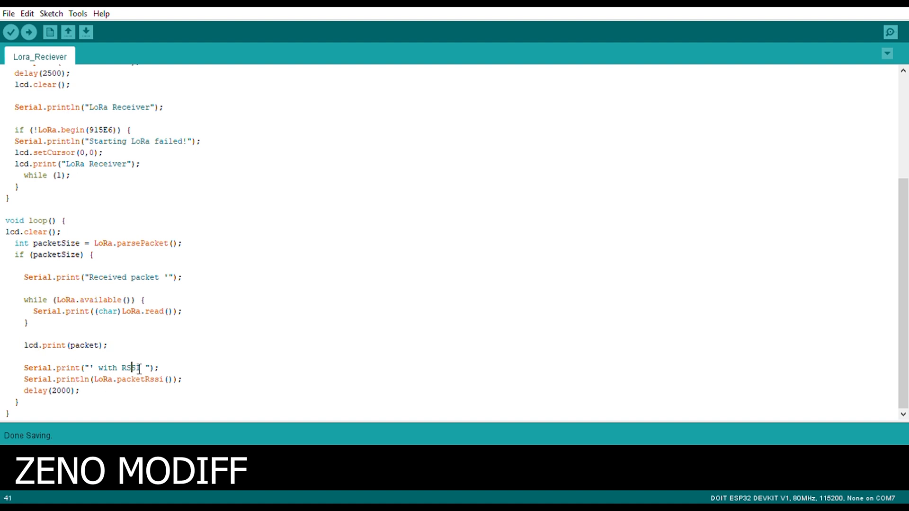
{"action": "double_click", "coordinate": [130, 367]}
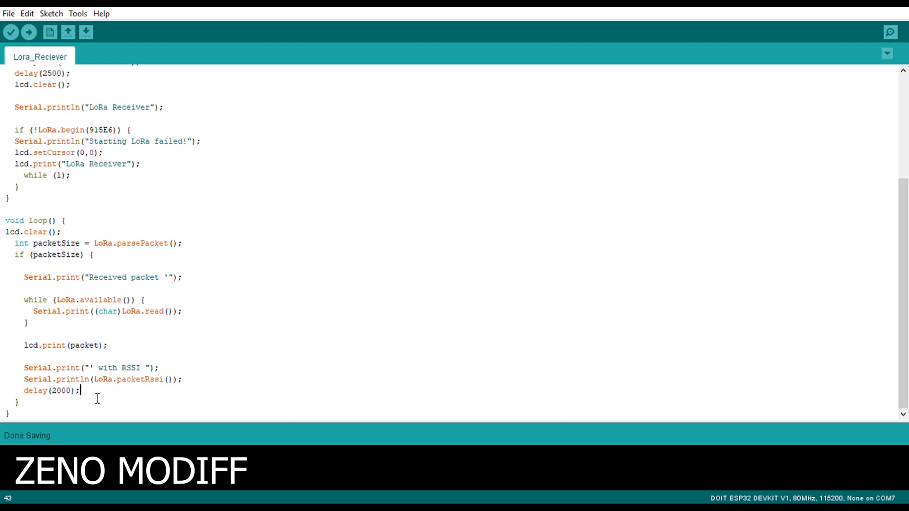
{"action": "scroll", "scroll_direction": "up", "scroll_amount": 3}
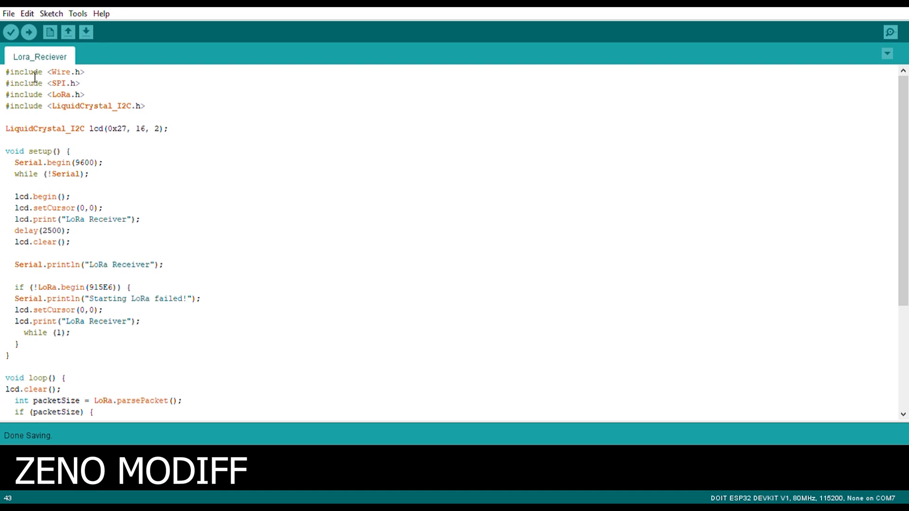
{"action": "mouse_move", "coordinate": [28, 32]}
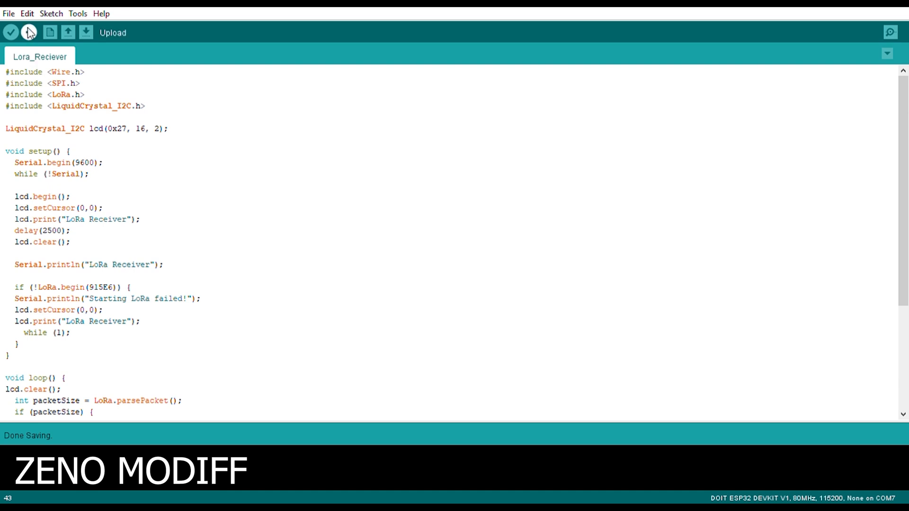